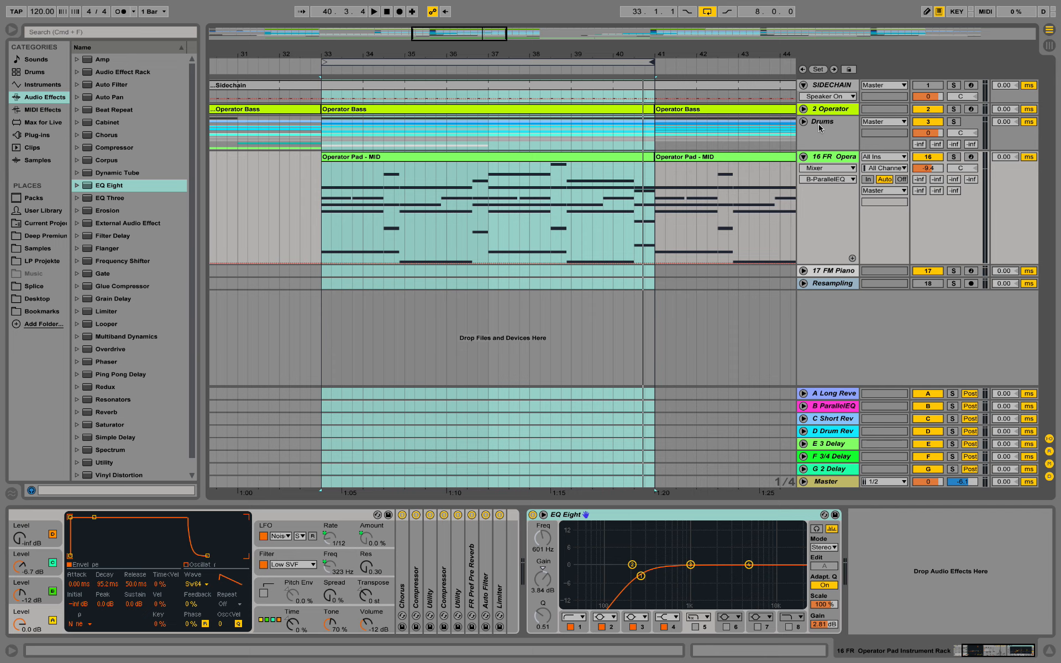
mouse_move(822, 129)
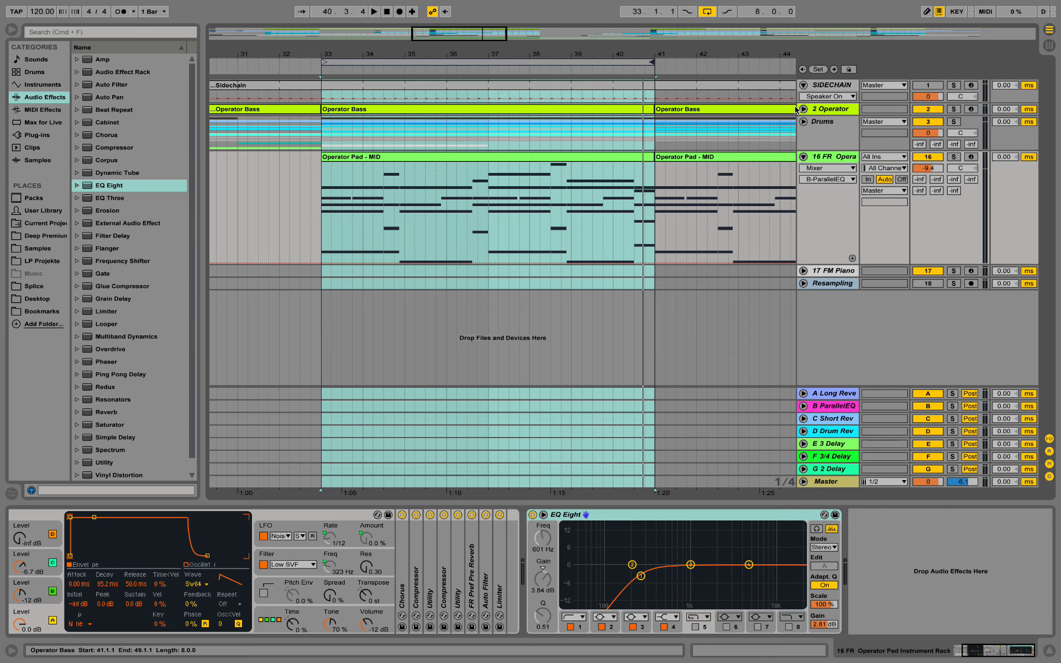
mouse_move(849, 115)
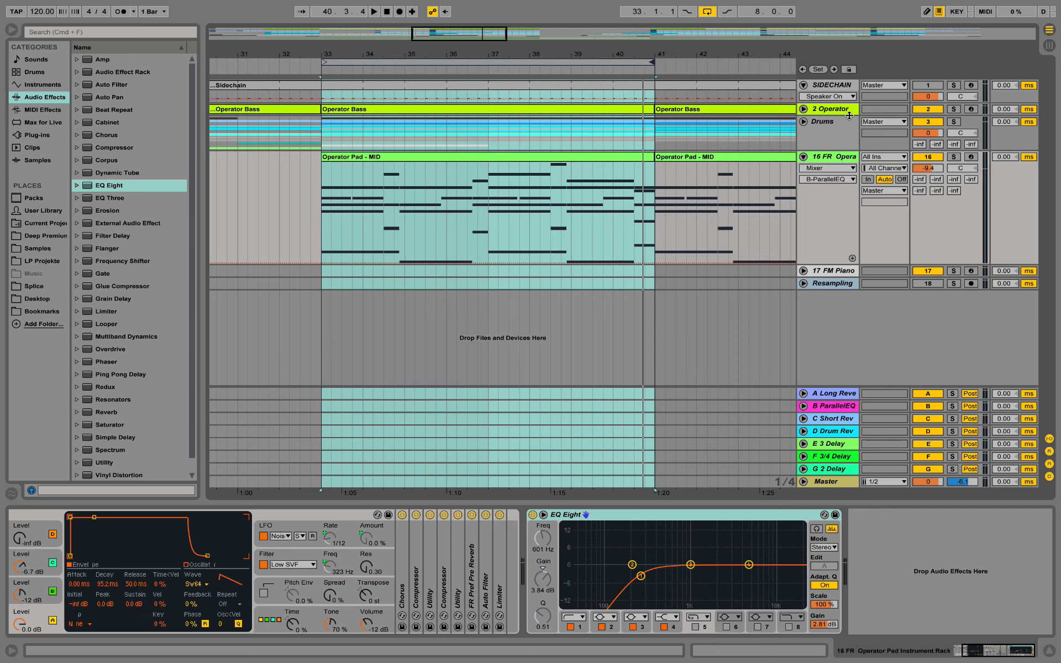
mouse_move(850, 283)
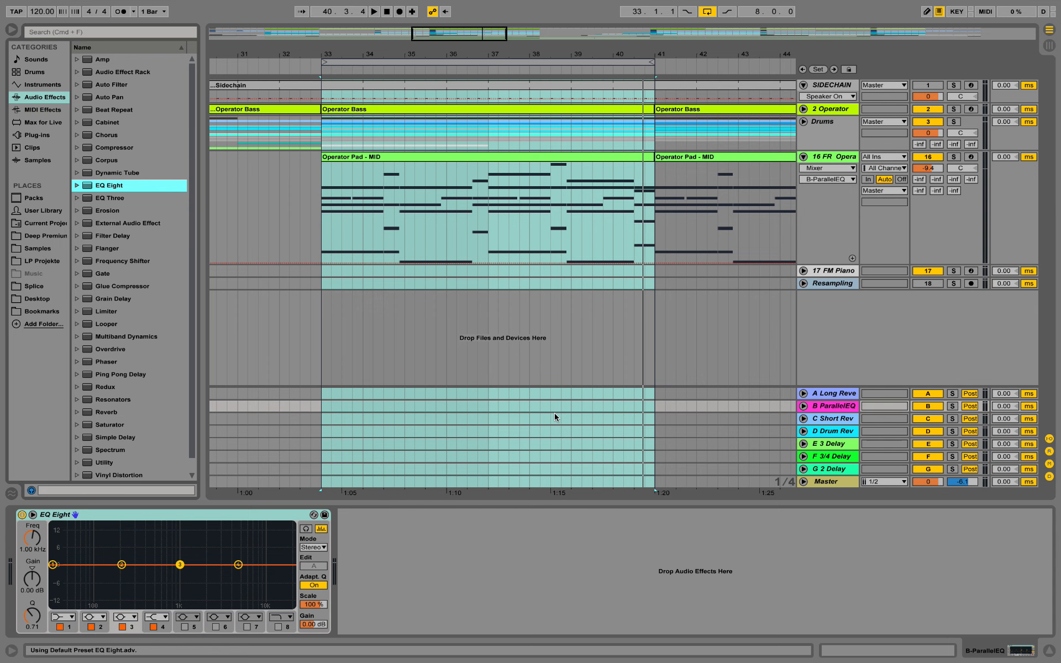
mouse_move(803, 409)
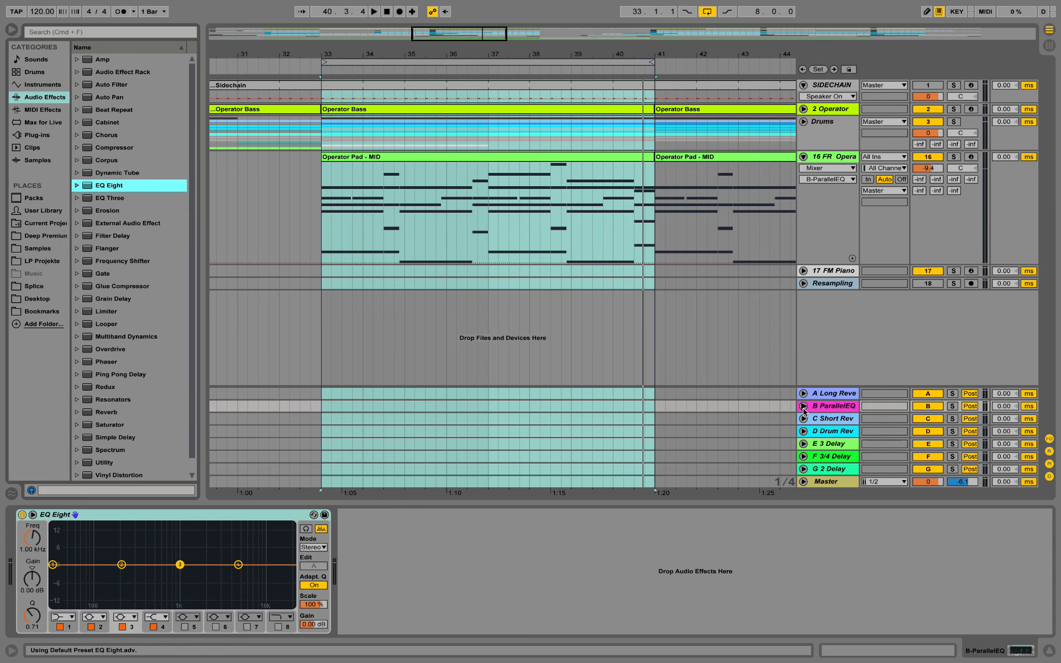
Unfold B ParallelEQ and raise EQ Eight's high shelf to about +8 dB at 1.97 kHz.
left_click(804, 405)
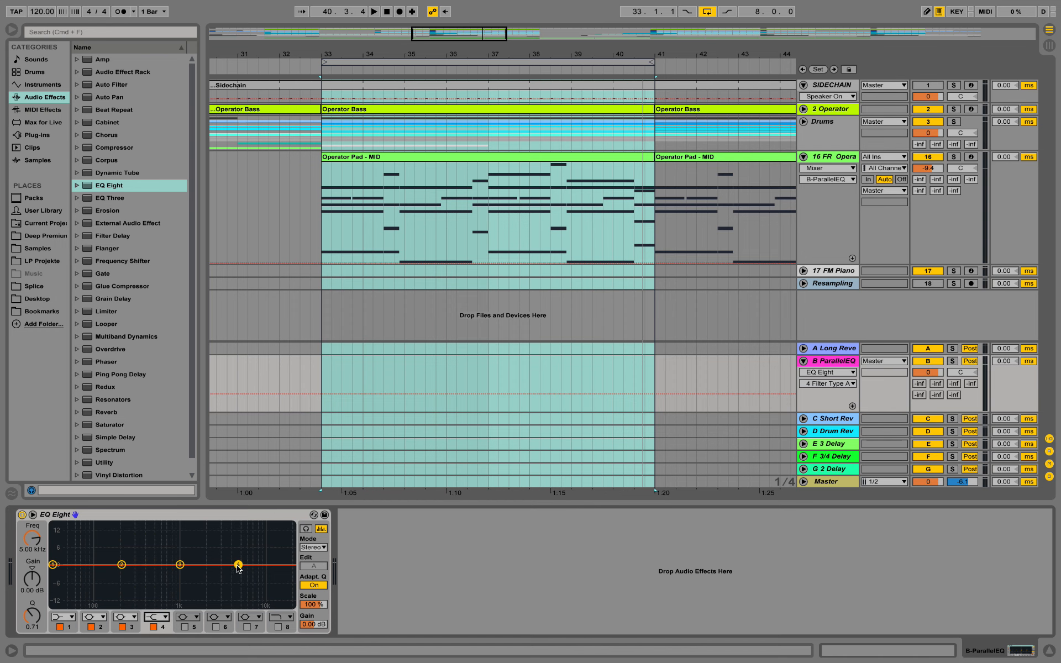
left_click_drag(237, 564, 217, 549)
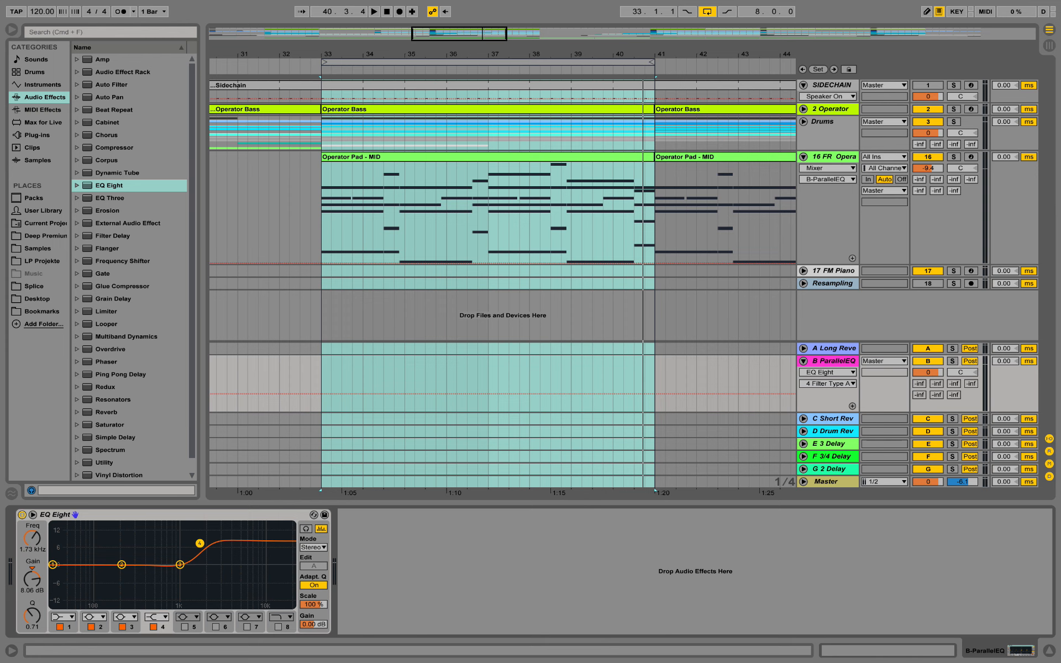
left_click_drag(199, 543, 204, 543)
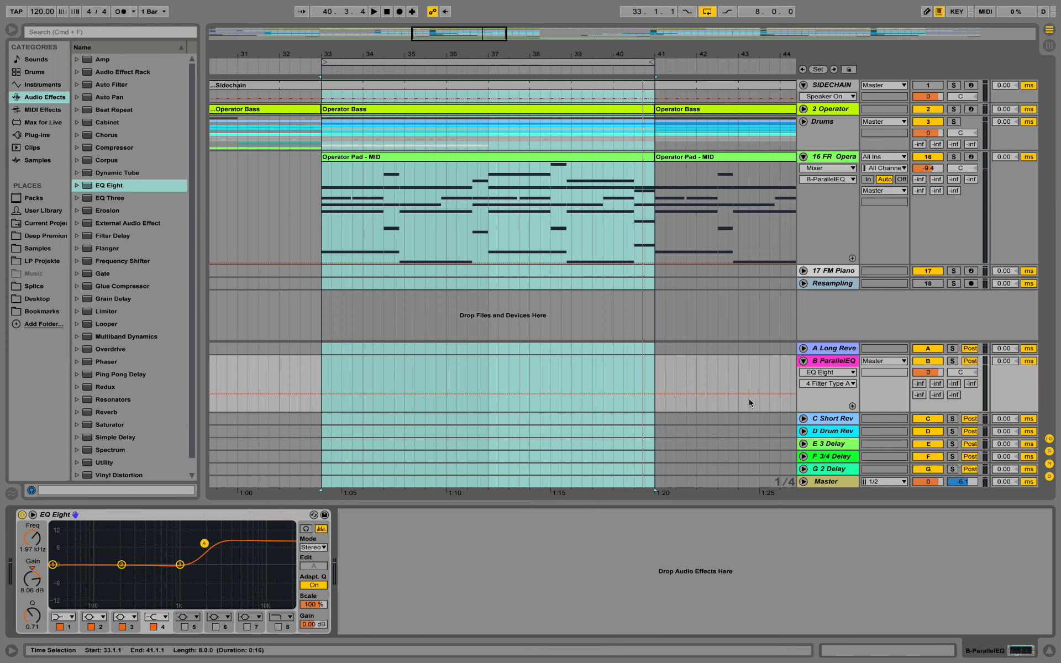
mouse_move(253, 564)
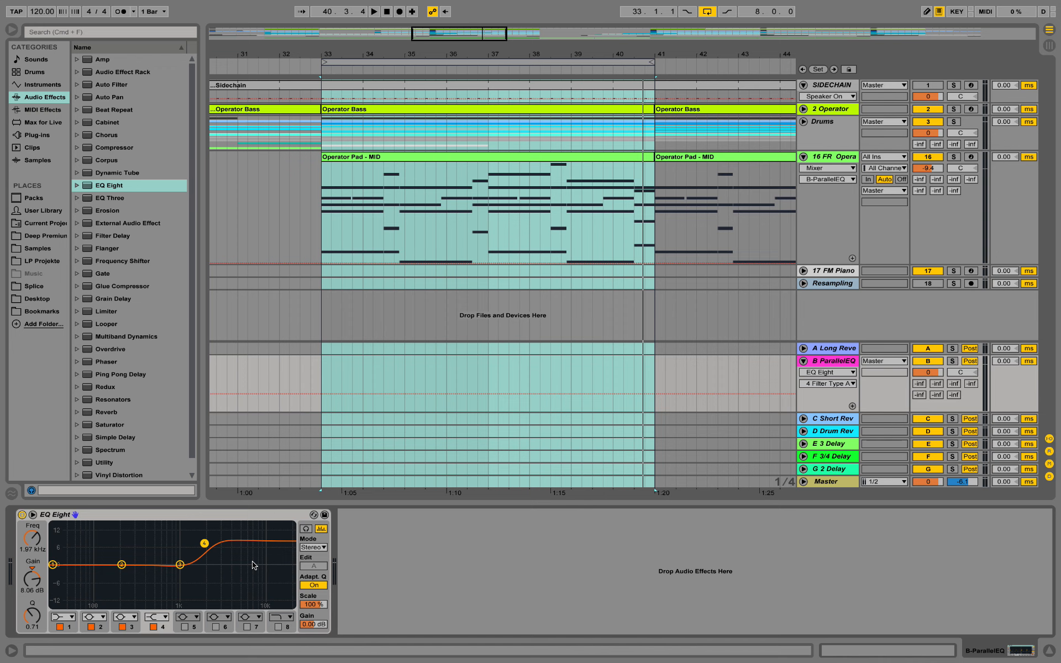
mouse_move(230, 584)
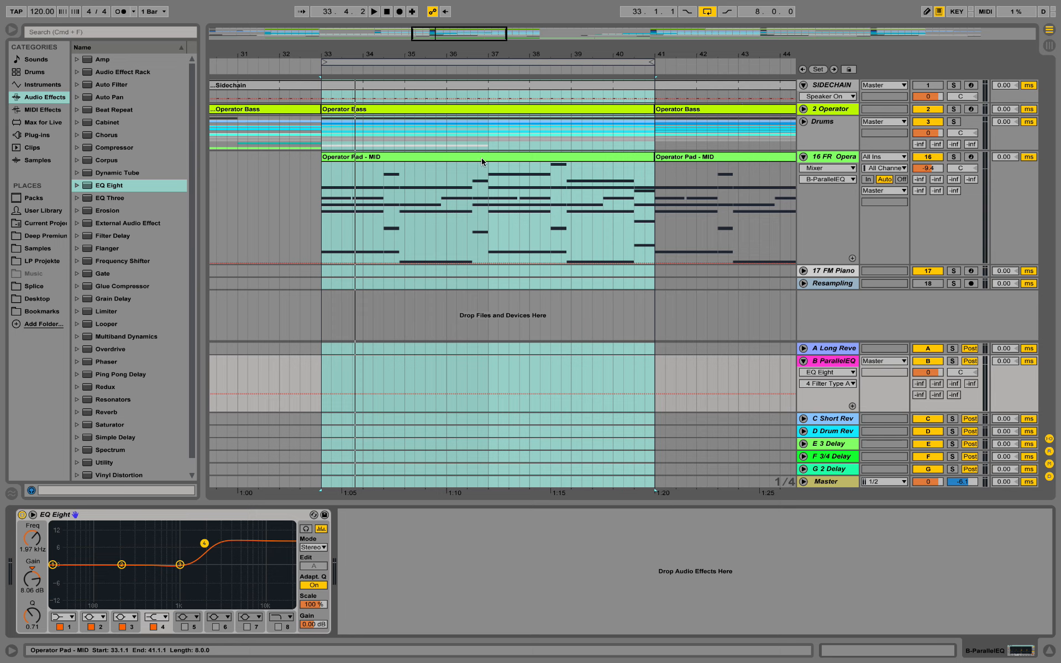
mouse_move(415, 162)
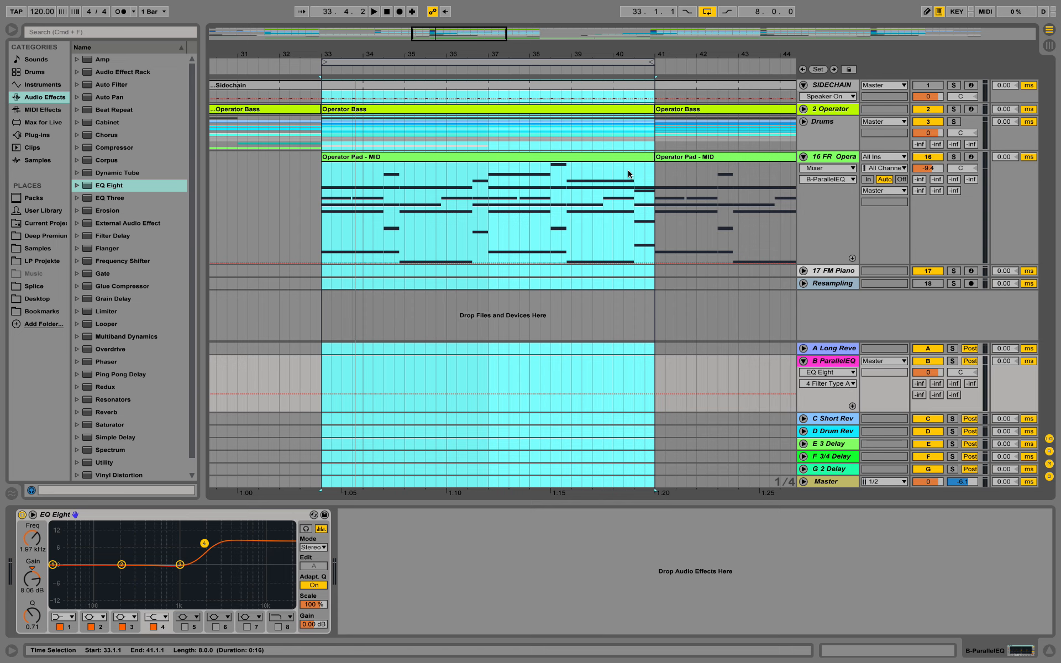
mouse_move(543, 184)
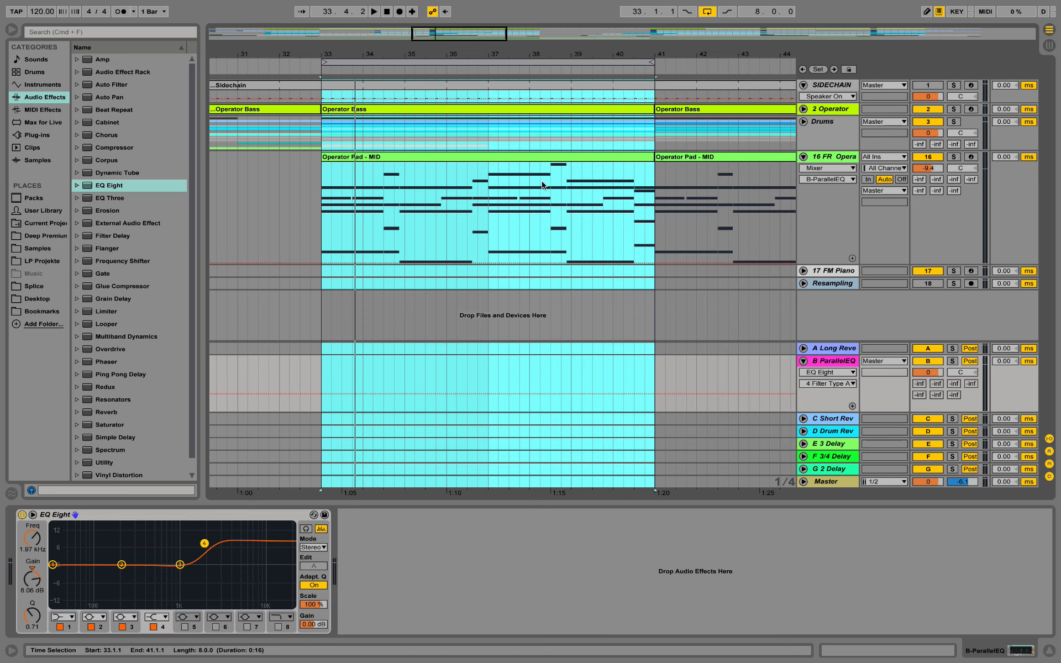
mouse_move(490, 183)
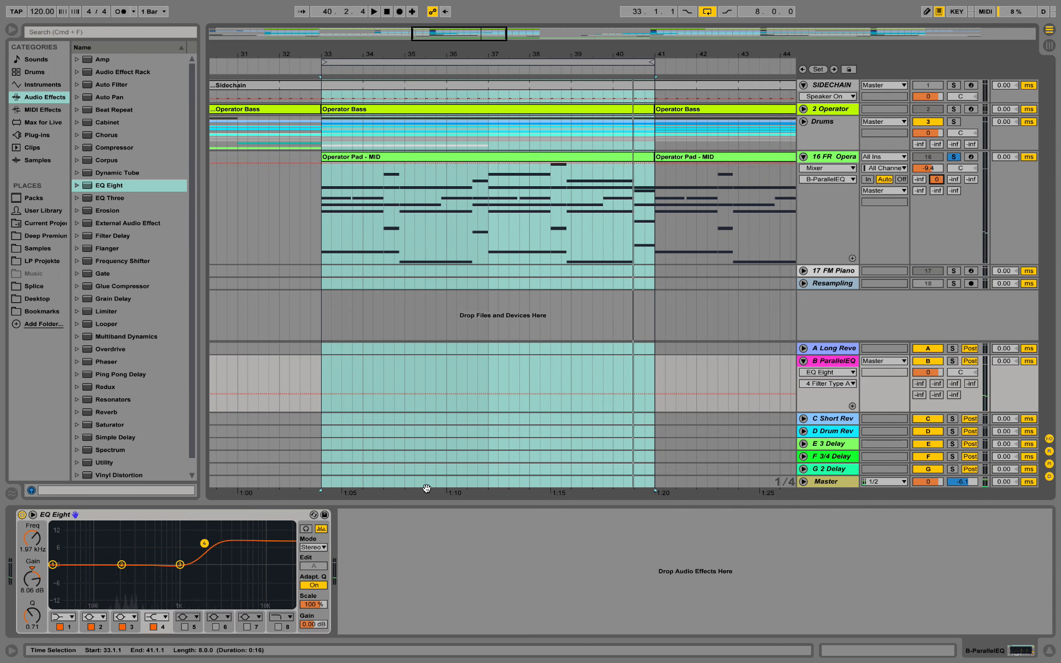
Drag the EQ Eight high shelf up to +12 dB and down to about 1.25 kHz.
left_click_drag(203, 543, 196, 536)
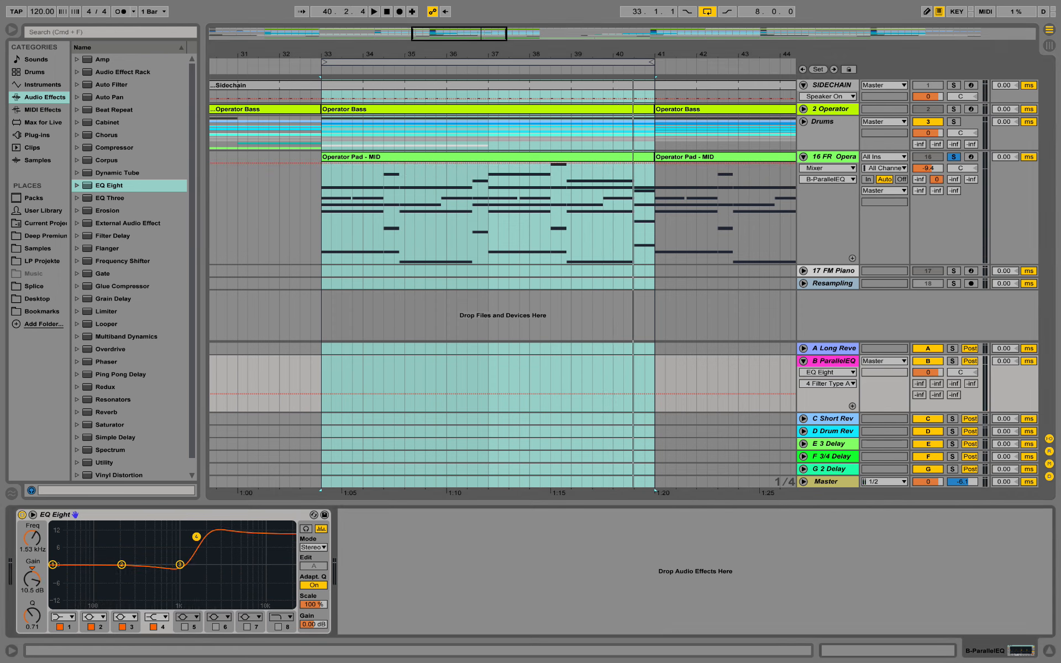
left_click_drag(196, 537, 193, 533)
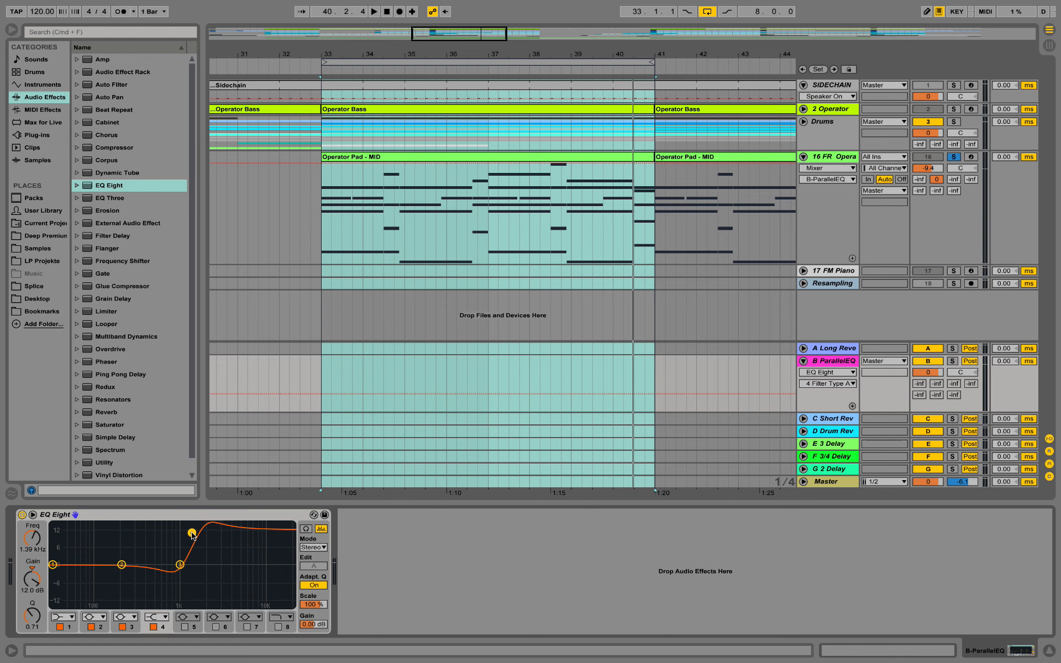
left_click_drag(190, 533, 188, 531)
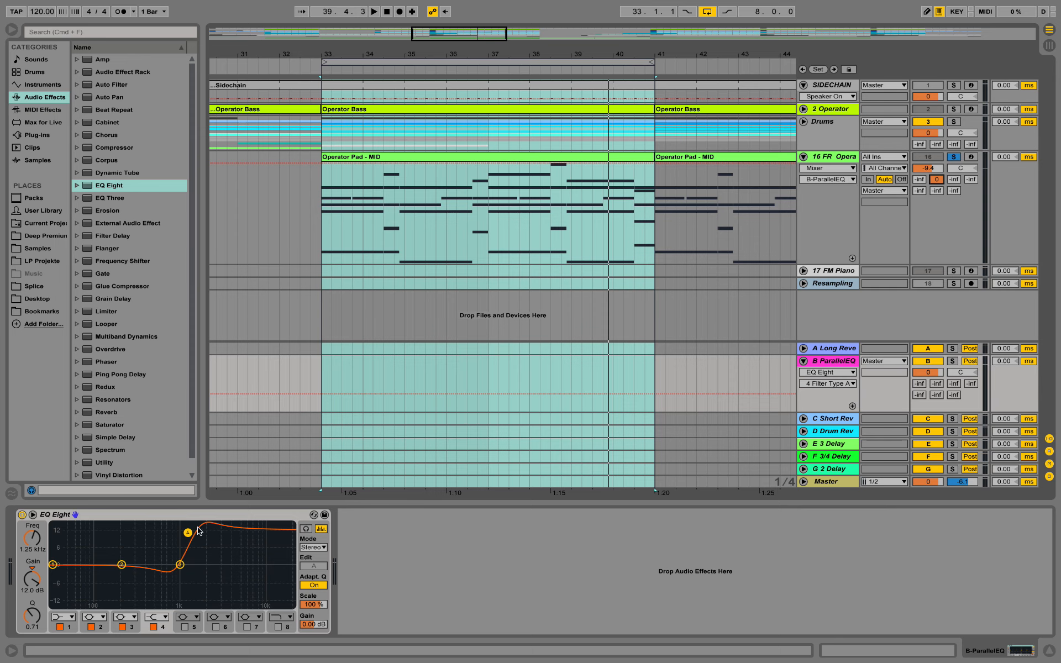
mouse_move(166, 508)
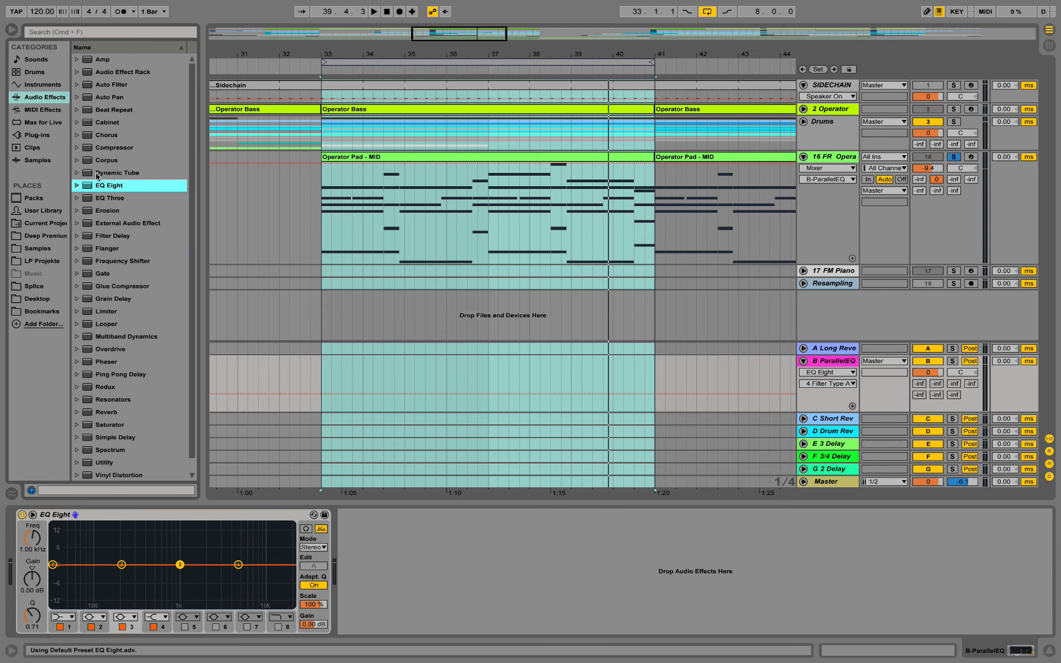
Open the EQ Eight Drums preset folder in the browser.
left_click(78, 184)
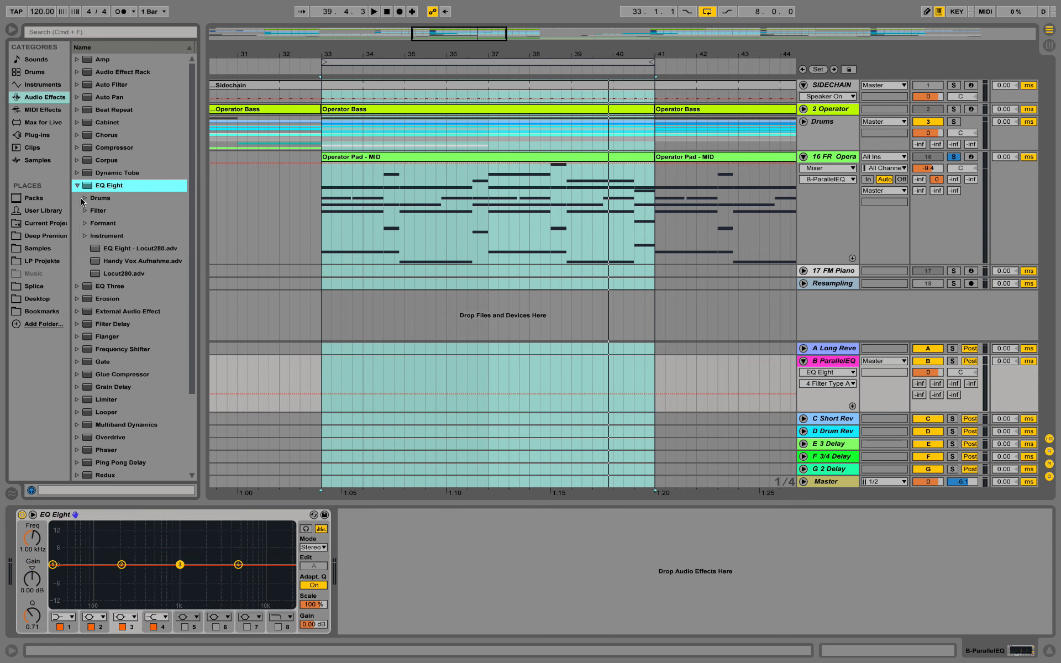
left_click(99, 198)
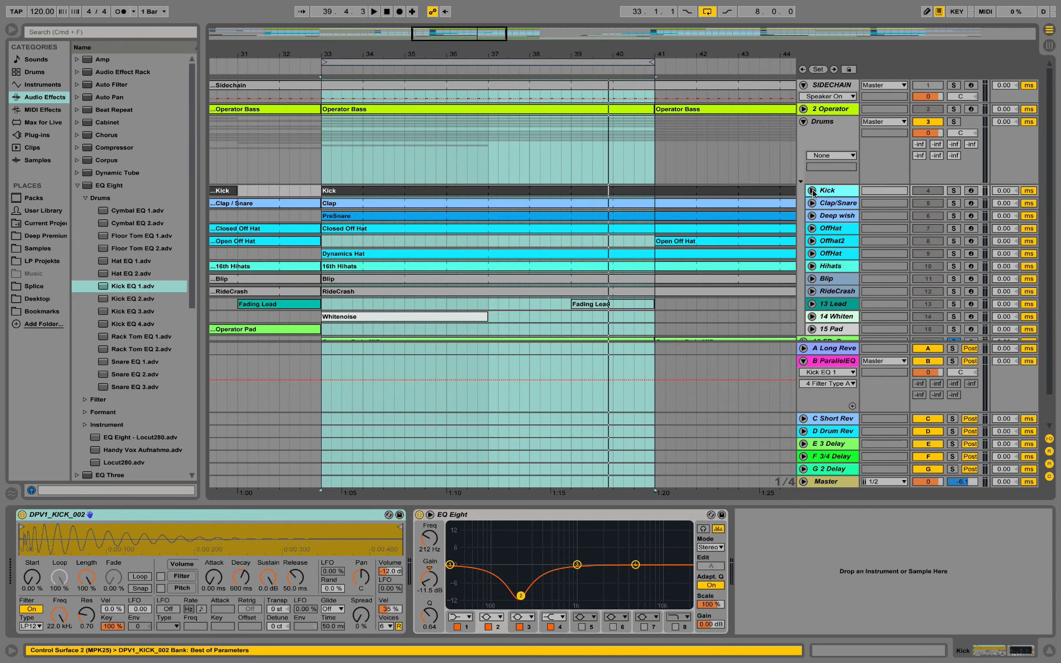
Unfold the Kick track, raise its send B to 0 dB, and select the B ParallelEQ return.
left_click(805, 190)
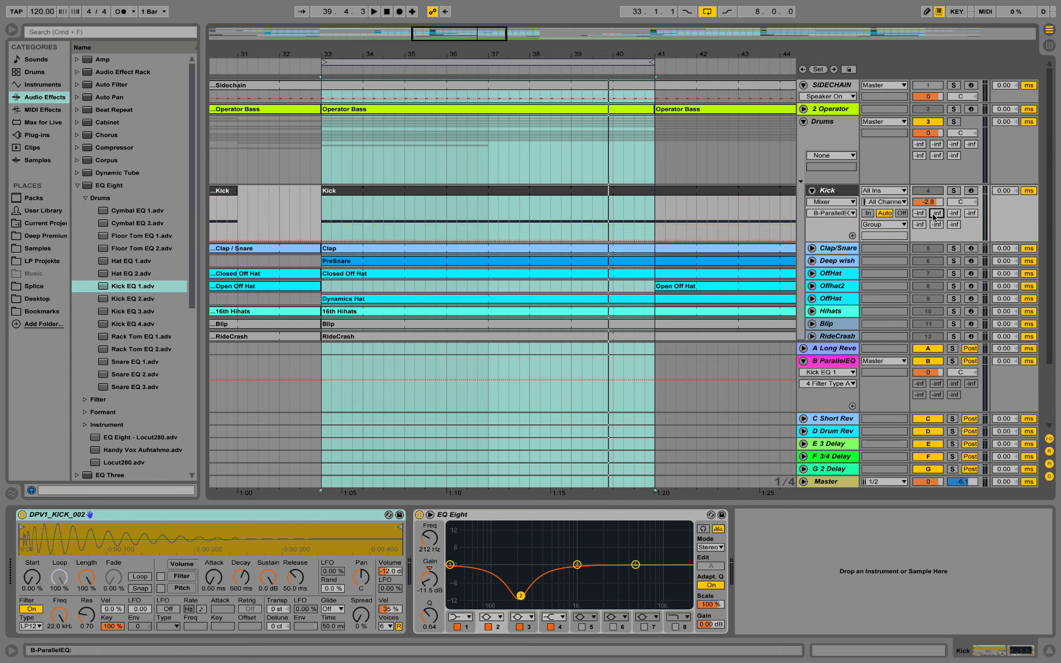
left_click(374, 12)
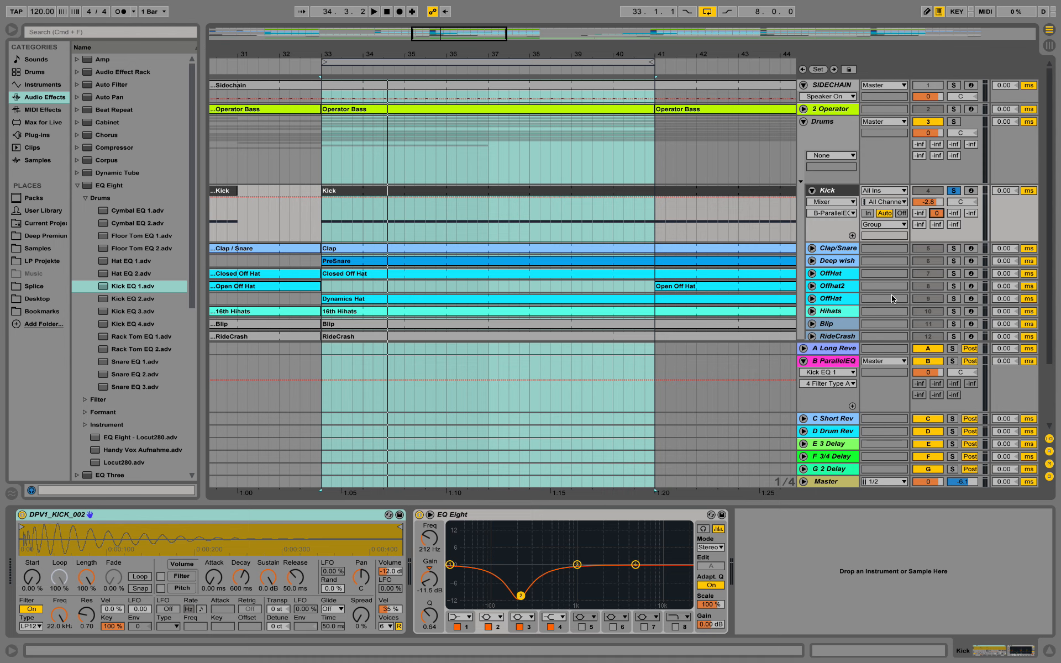
mouse_move(880, 382)
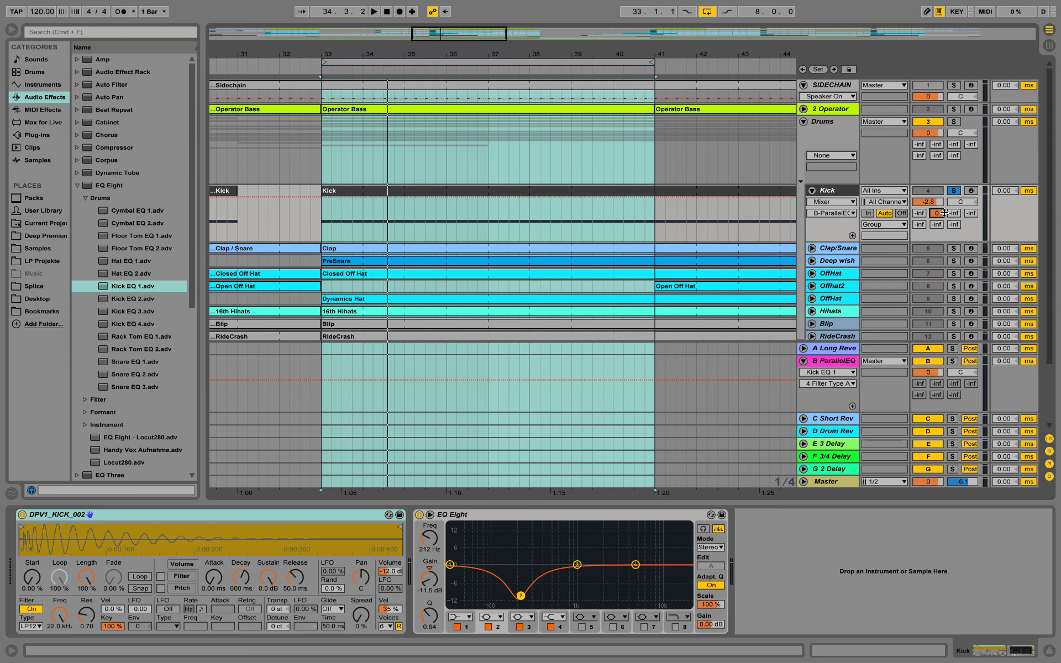
left_click(832, 361)
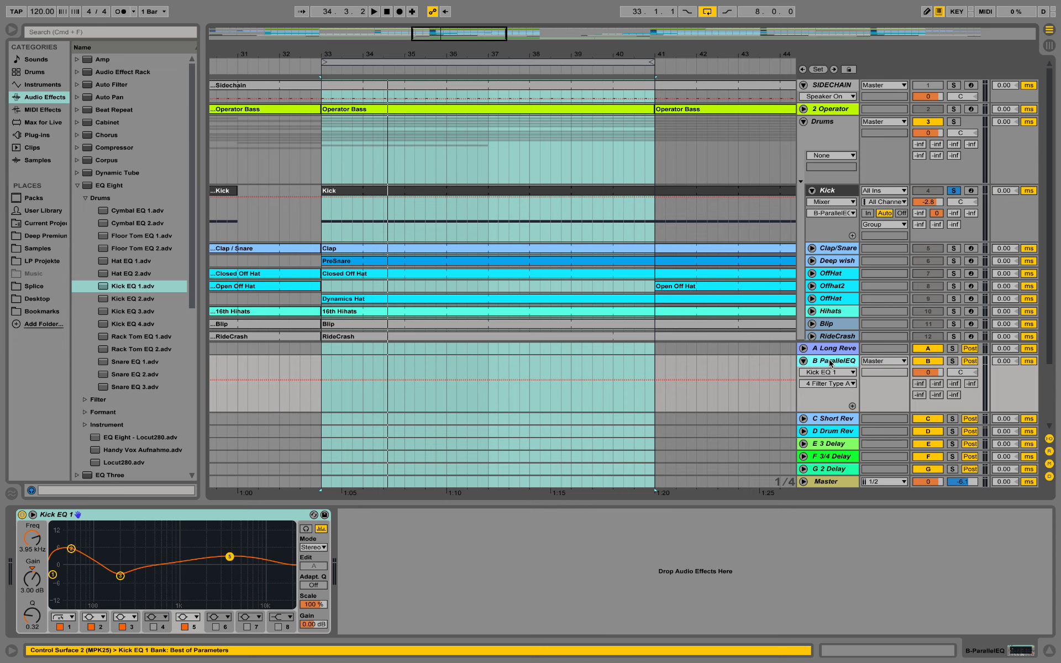
mouse_move(729, 399)
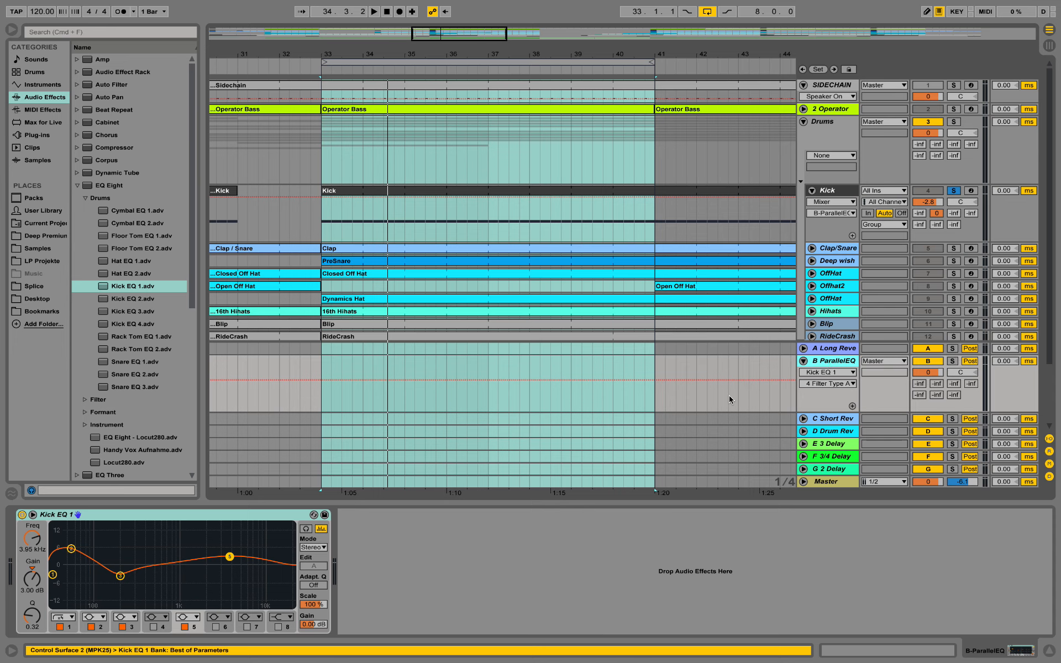